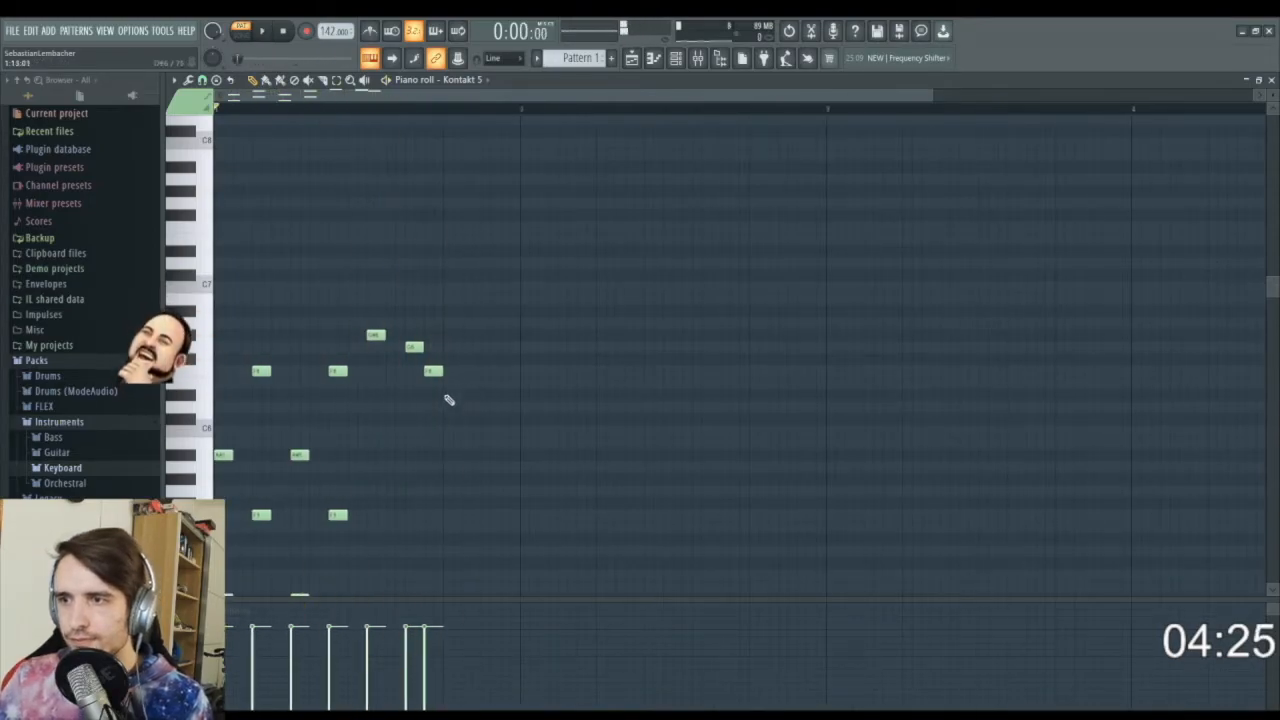
Step: Add two more short melody notes to the Kontakt 5 part, extending the rising line
{"action": "left_click", "coordinate": [470, 392]}
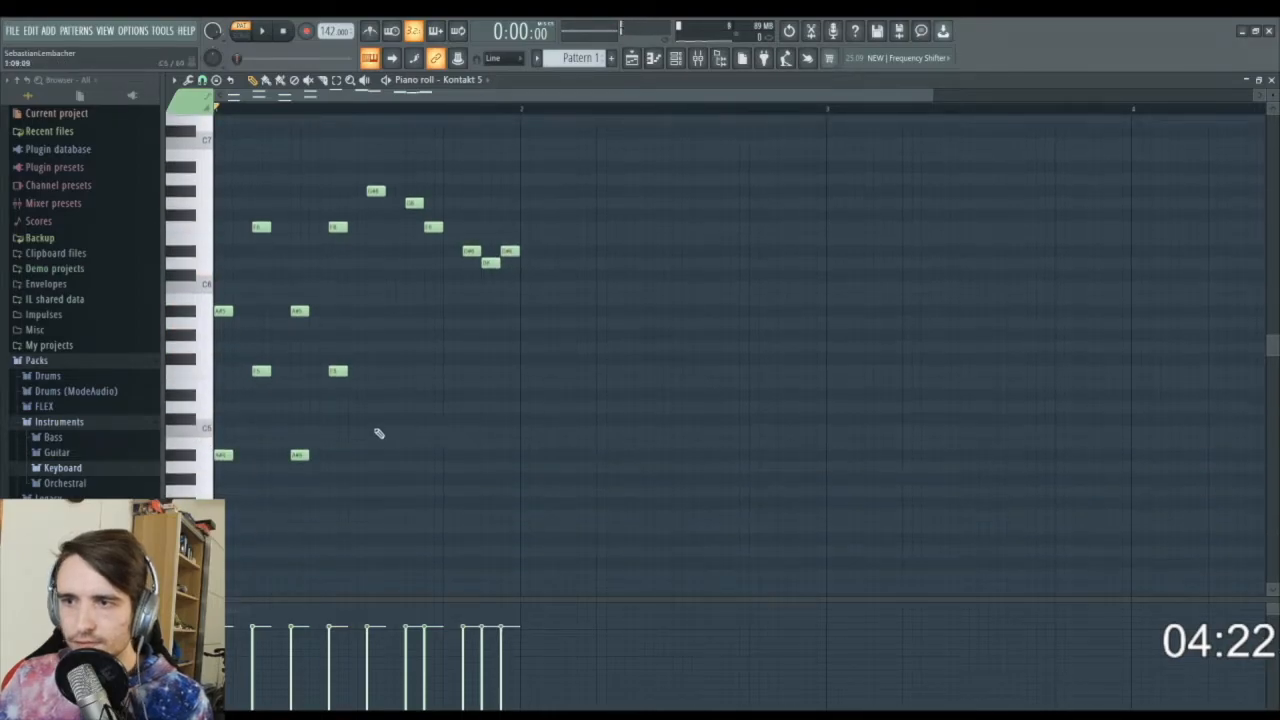
{"action": "left_click", "coordinate": [376, 456]}
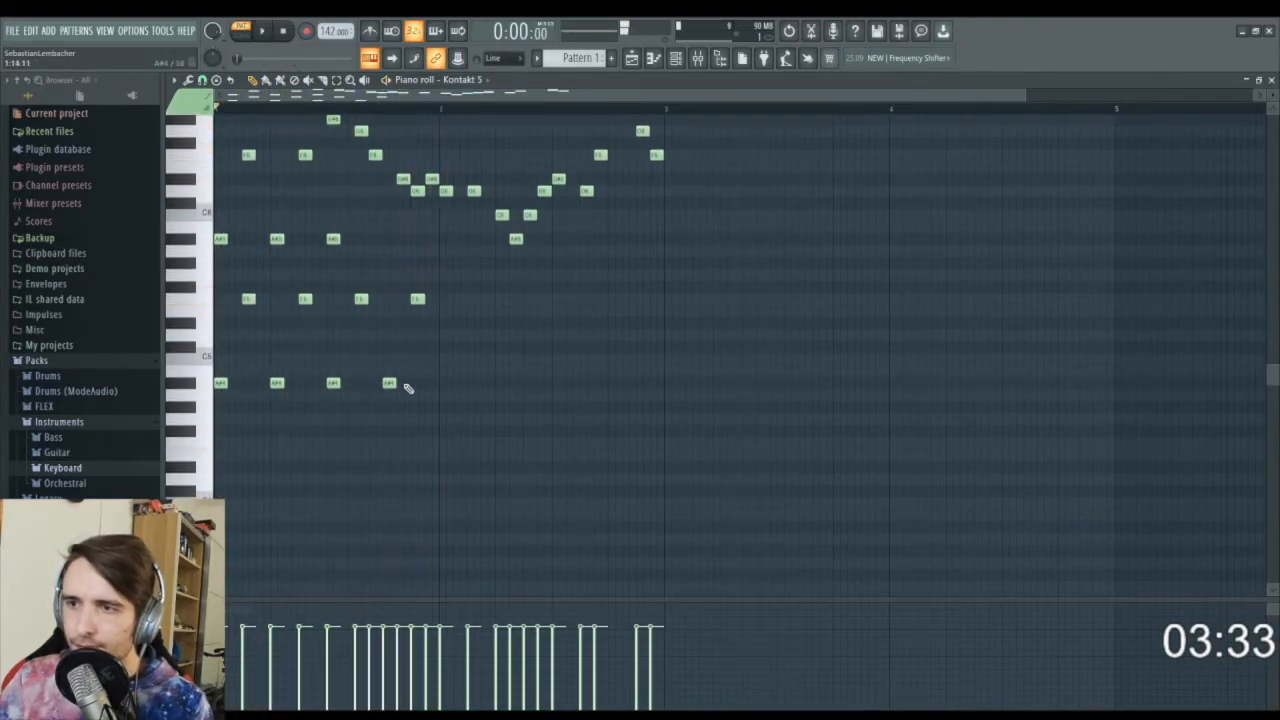
{"action": "left_click", "coordinate": [444, 408]}
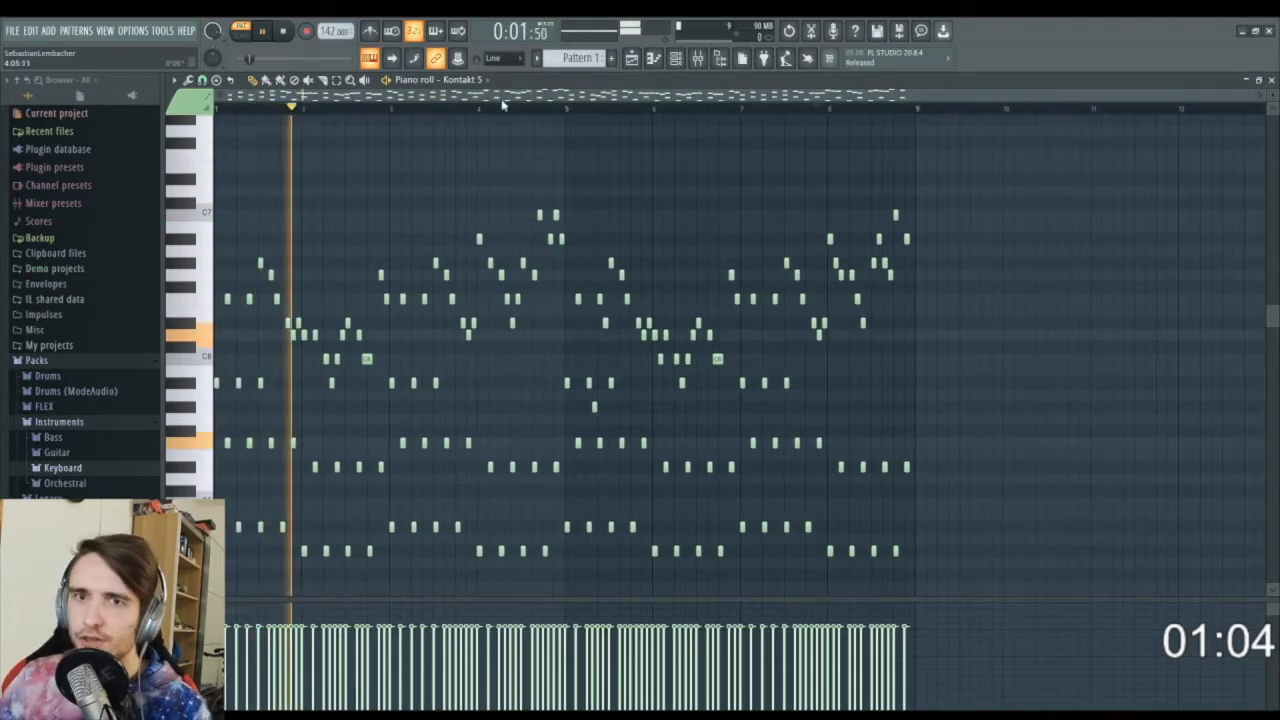
Step: Load a violin patch from Factory Library > VSL Strings into the new Kontakt 5 channel
{"action": "left_click", "coordinate": [396, 108]}
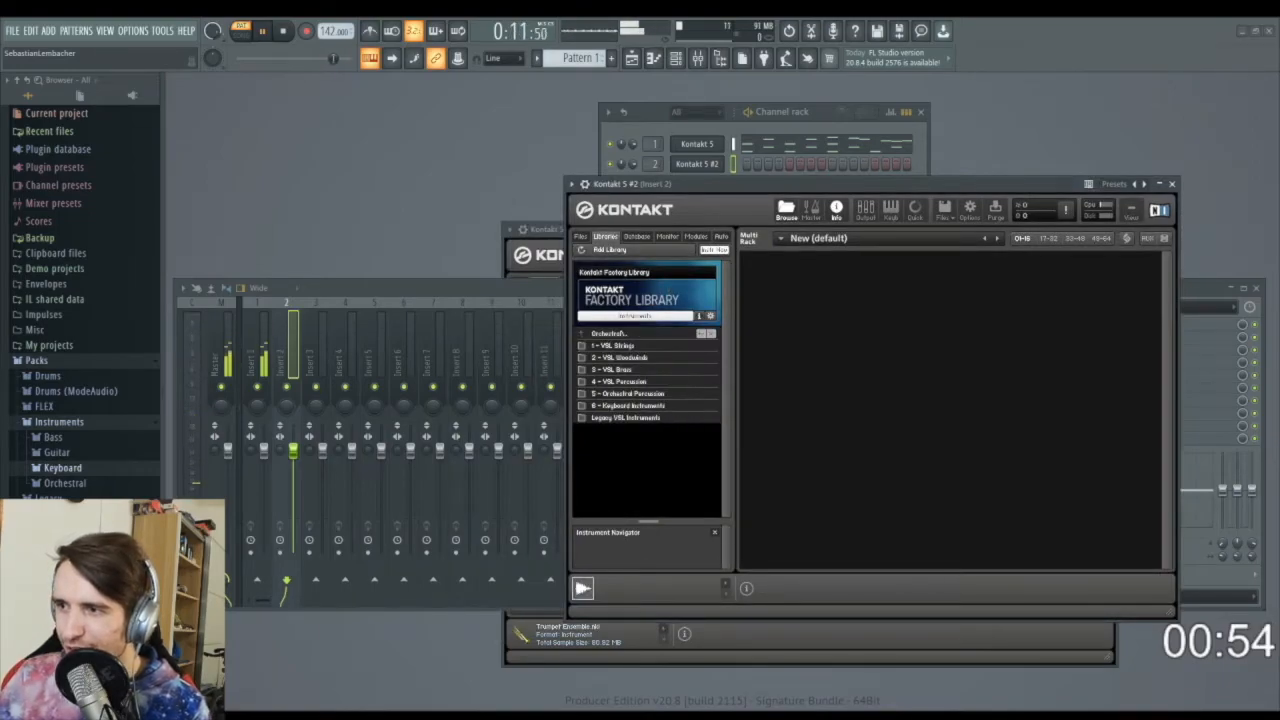
{"action": "left_click", "coordinate": [620, 332]}
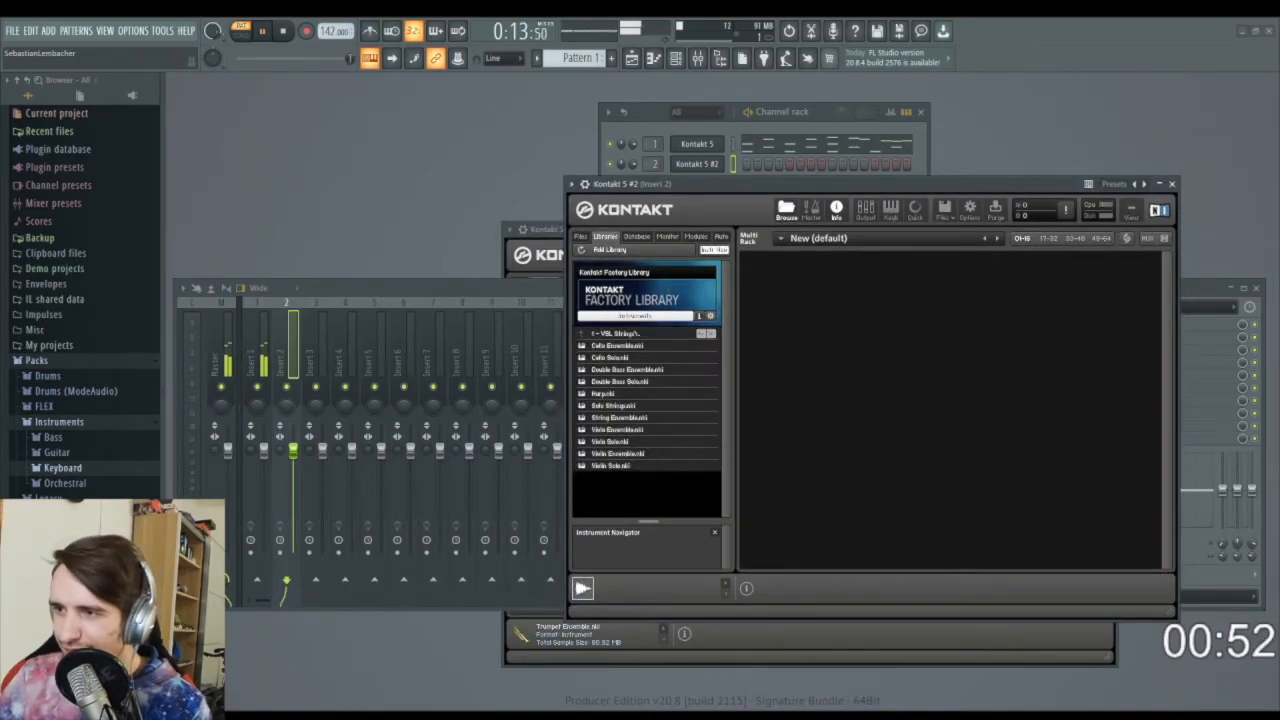
{"action": "double_click", "coordinate": [612, 452]}
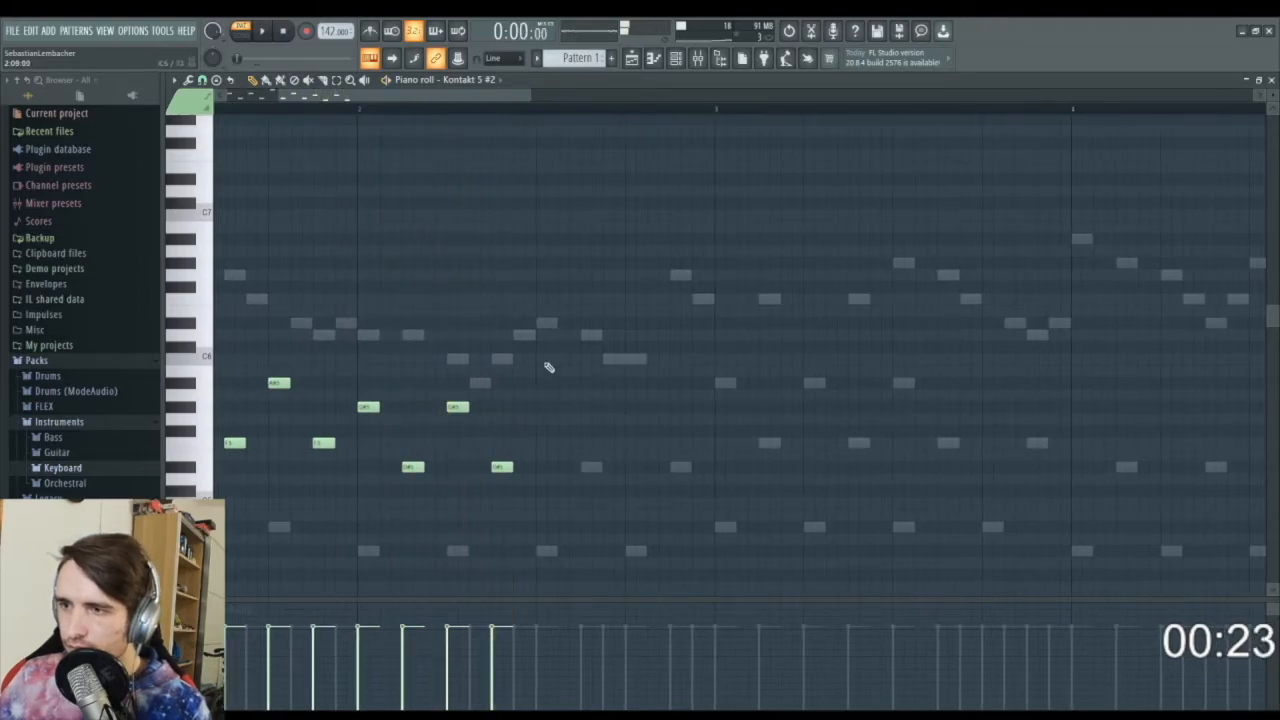
Step: Add another note to the violin line for Kontakt 5 #2
{"action": "left_click", "coordinate": [548, 360]}
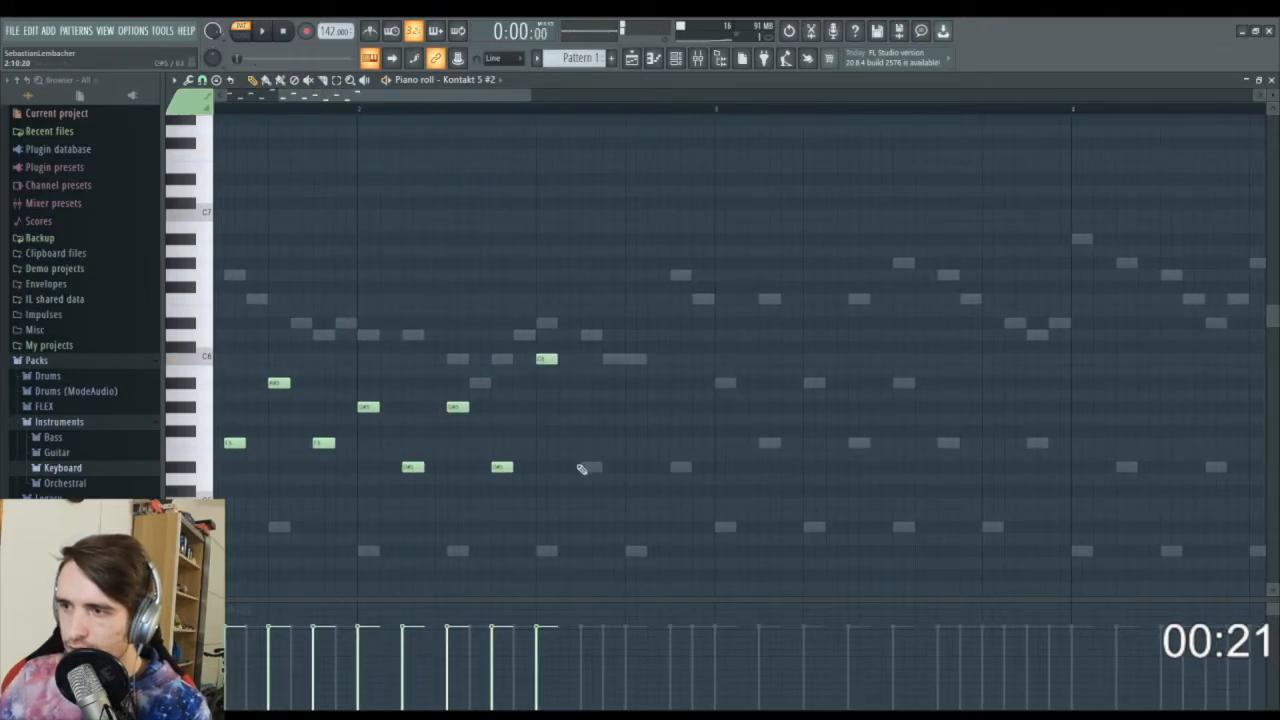